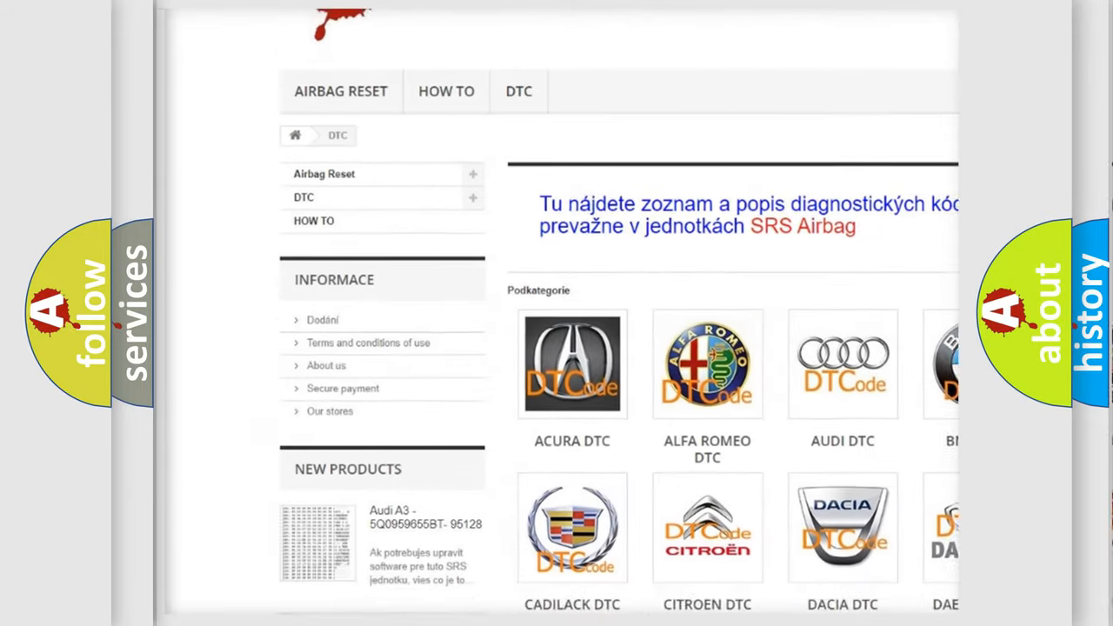
{"action": "scroll", "scroll_direction": "down", "scroll_amount": 3}
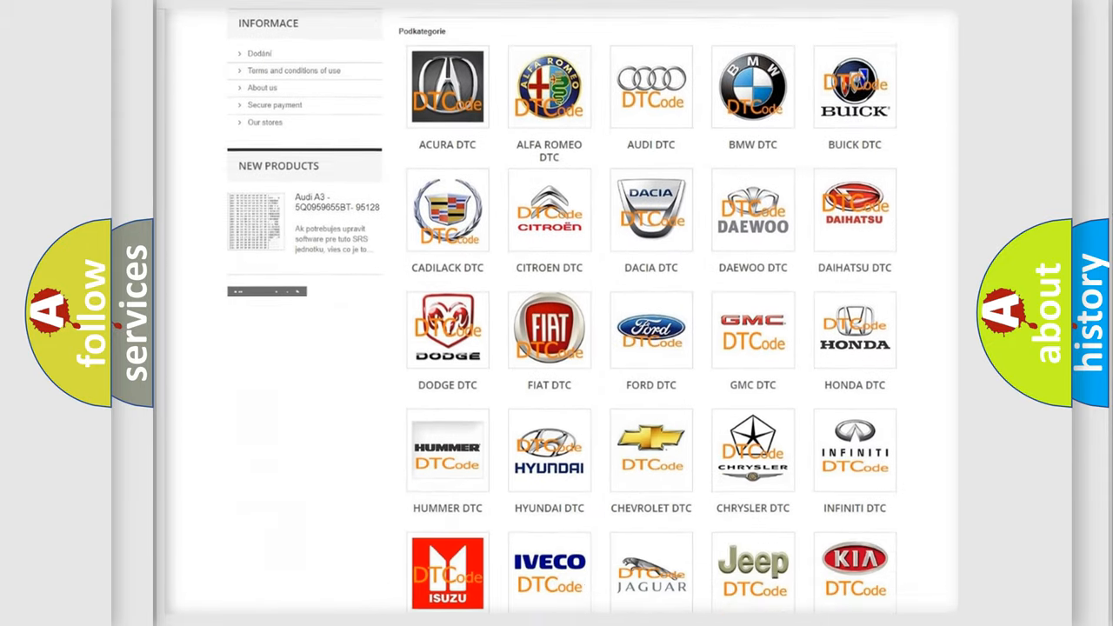
{"action": "scroll", "scroll_direction": "down", "scroll_amount": 3}
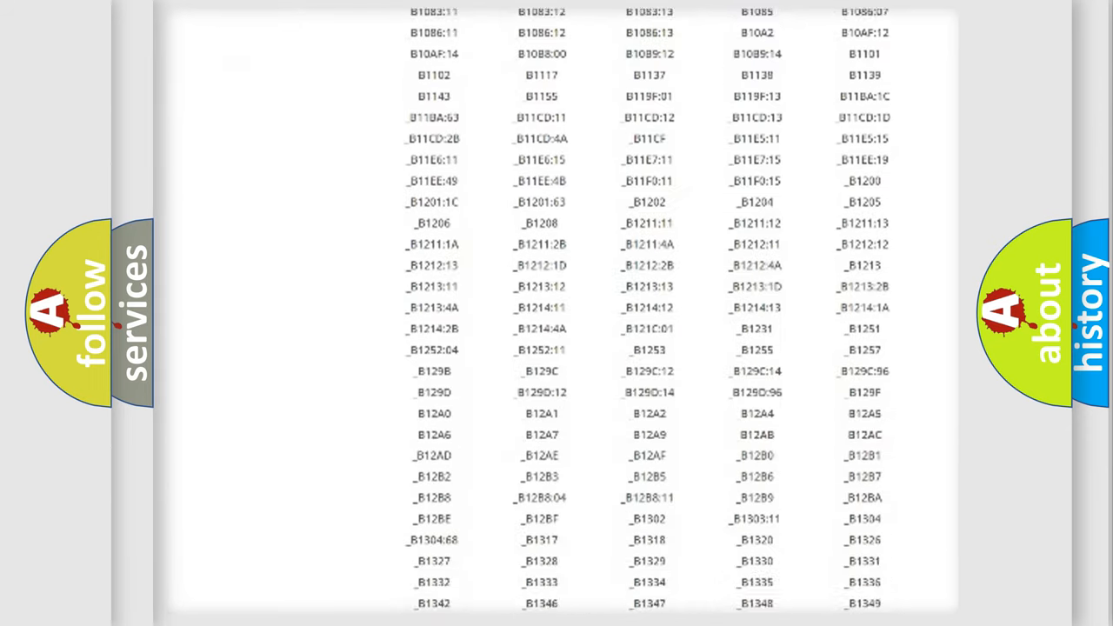
{"action": "scroll", "scroll_direction": "down", "scroll_amount": 3}
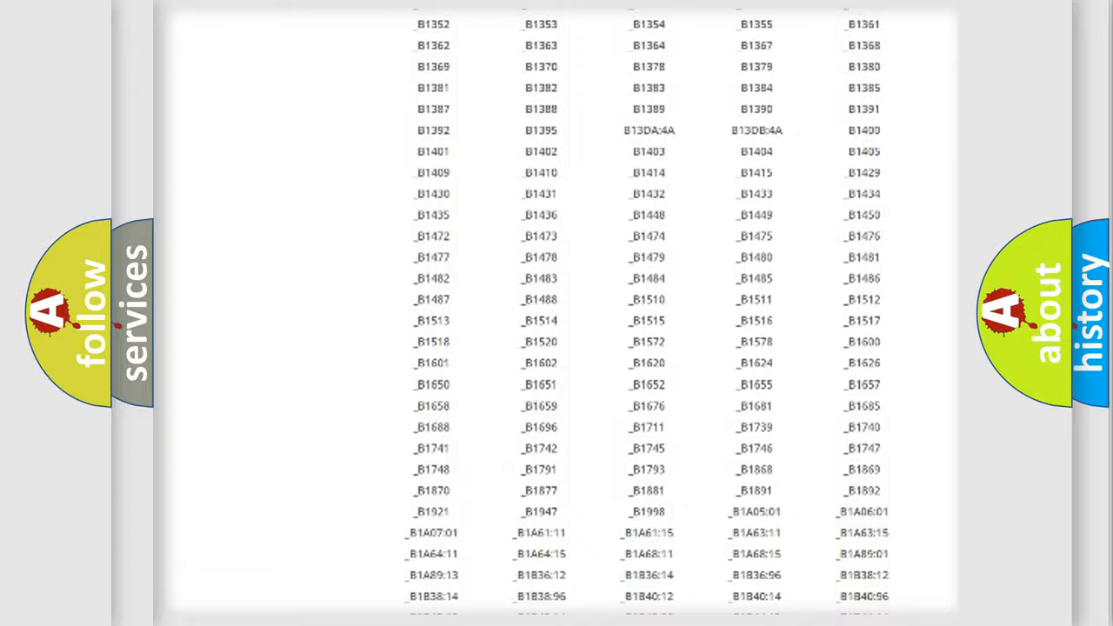